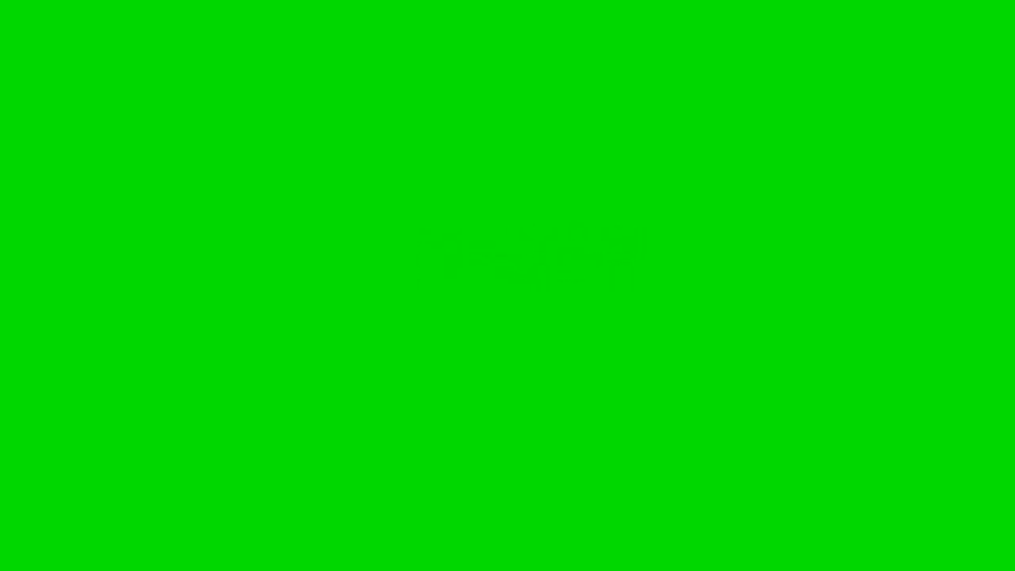
left_click(507, 253)
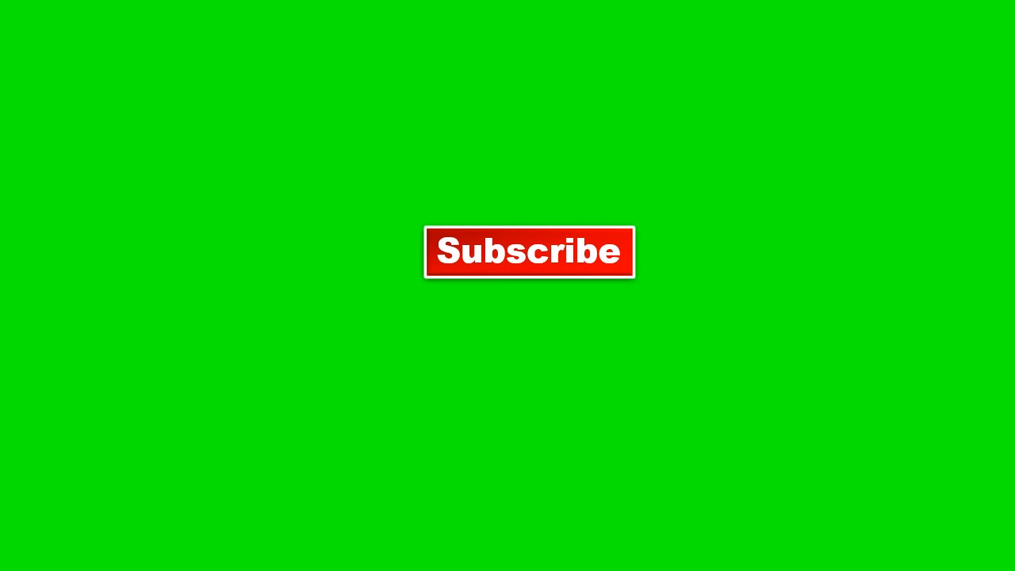
left_click(537, 247)
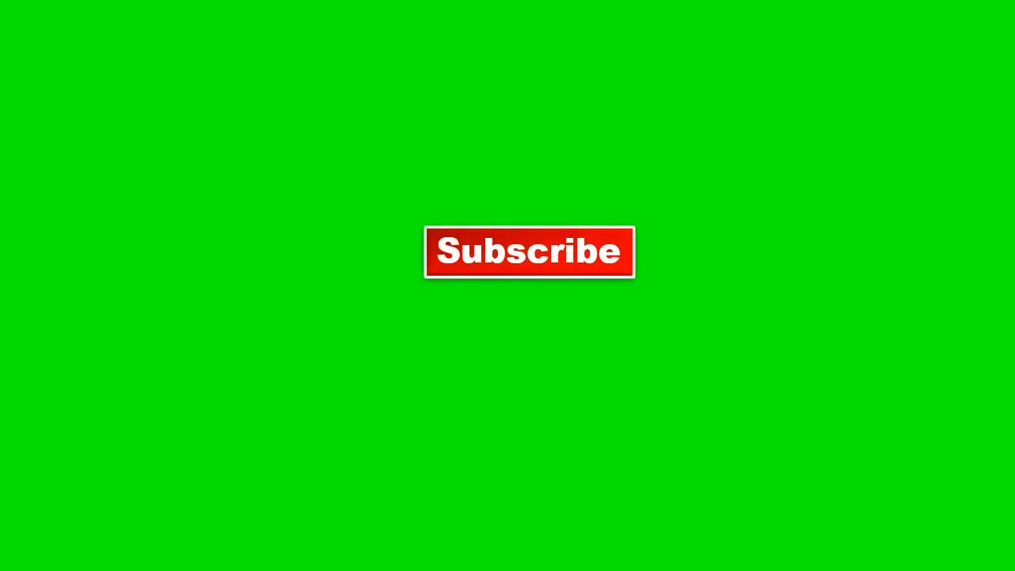
left_click(530, 252)
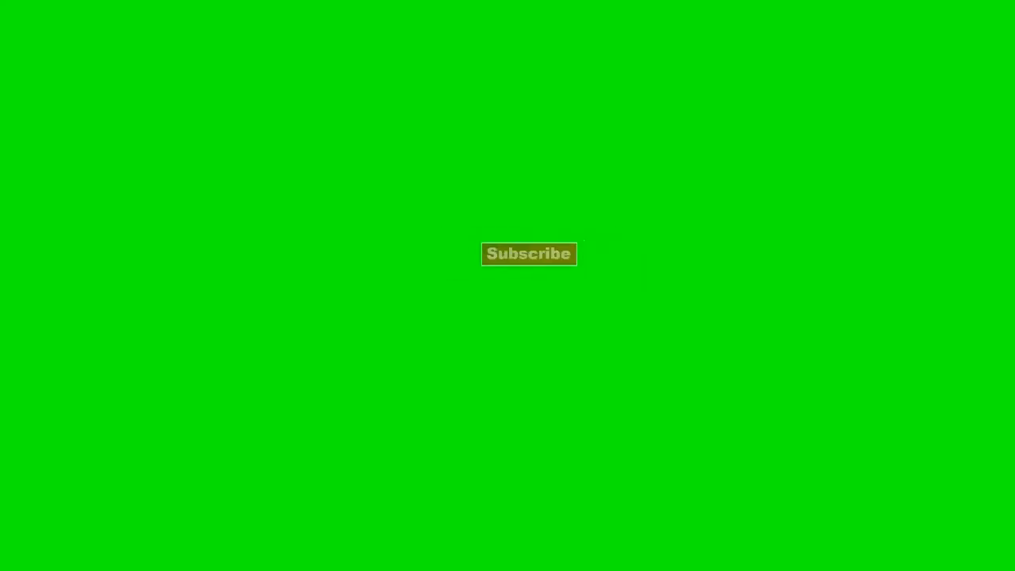